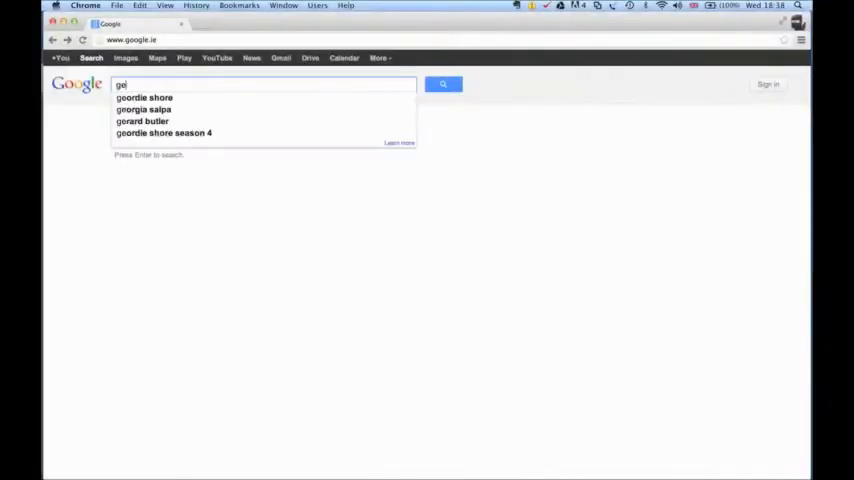
Search Google for 'getting business online' and open the Getting Irish Business Online result.
text(getting busi)
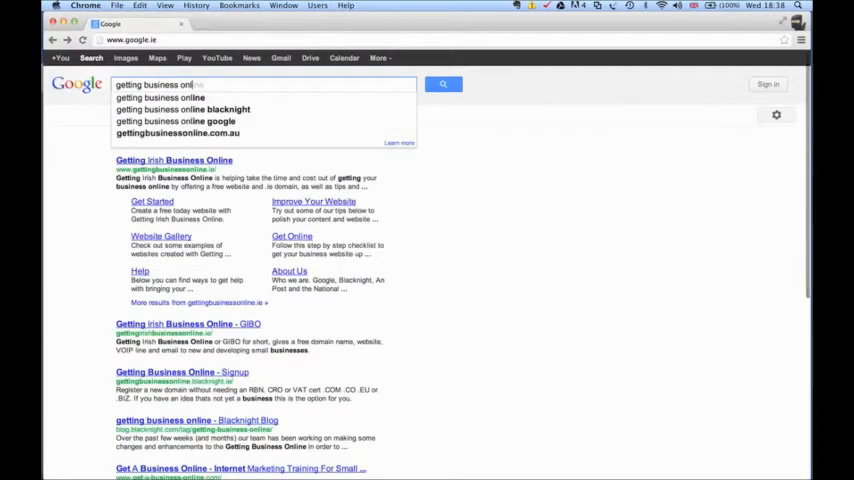
text(ne)
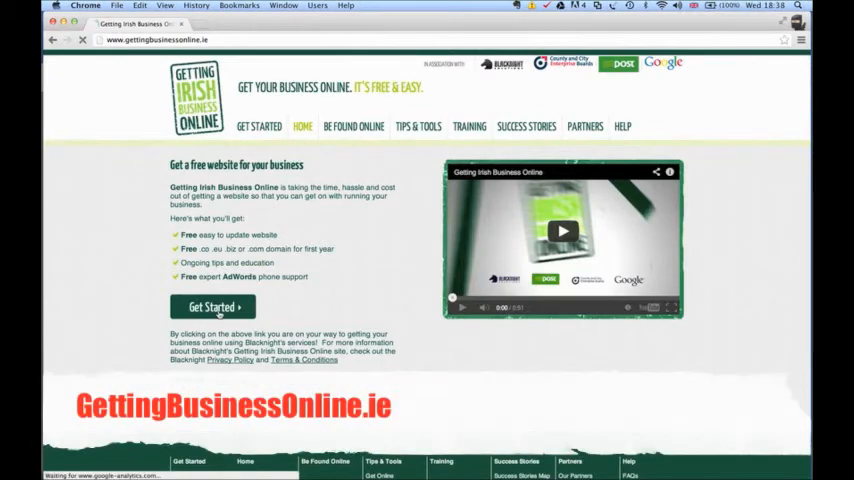
Start the free website sign-up and search for the domain downtobusinesstech.com.
click(212, 307)
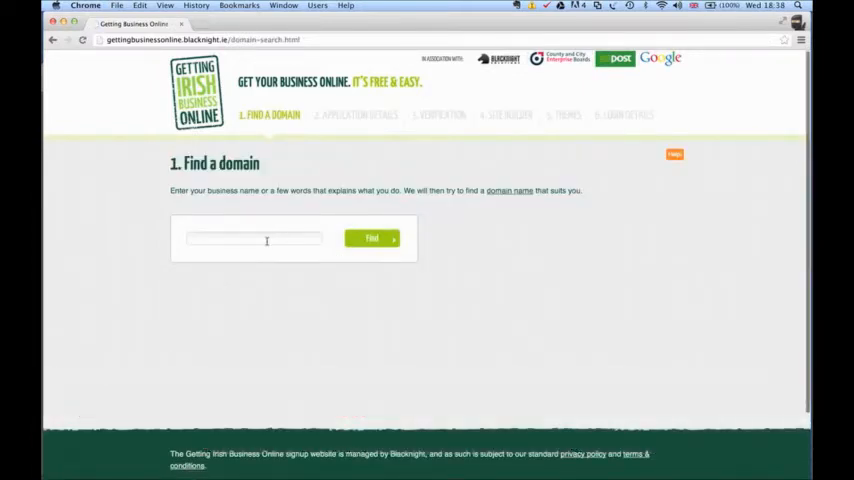
text(downtob)
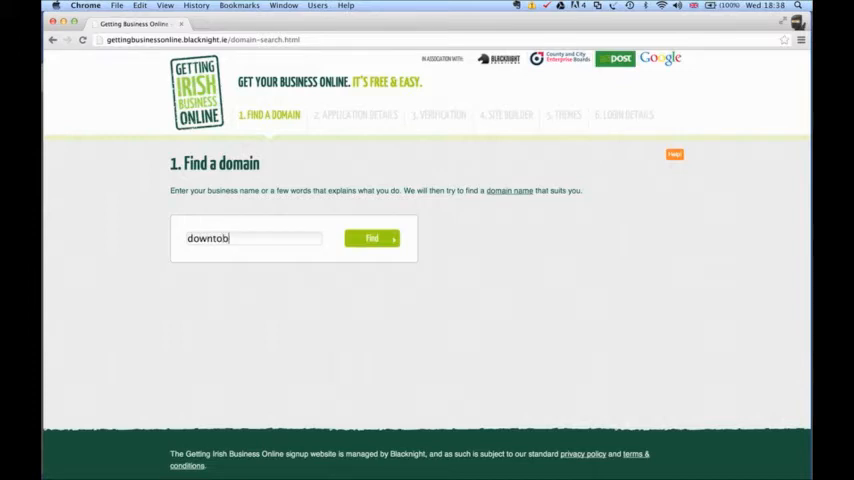
text(usinesstech.com)
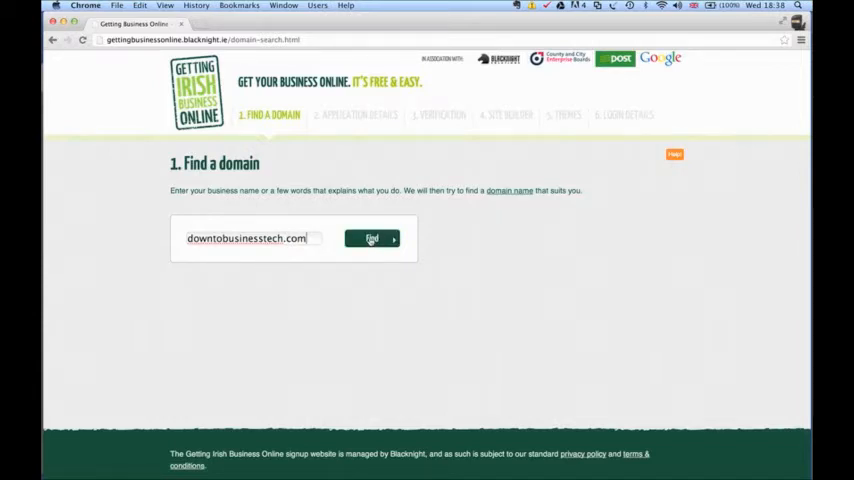
click(372, 238)
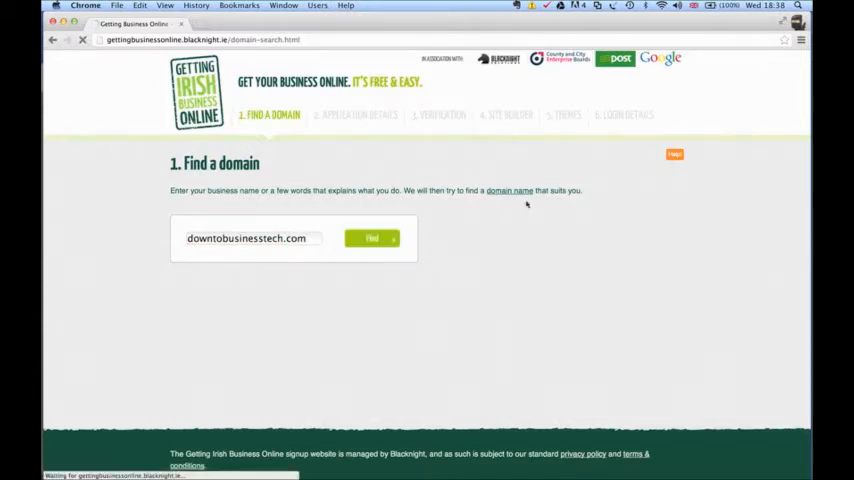
mouse_move(564, 231)
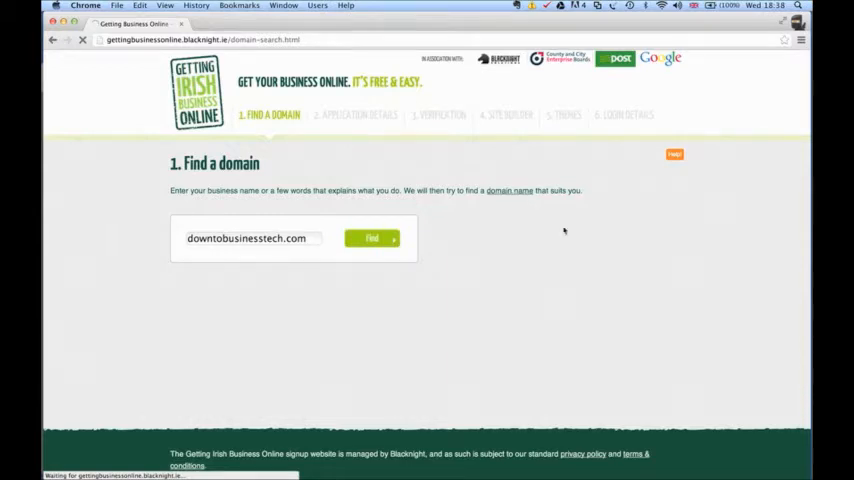
click(372, 238)
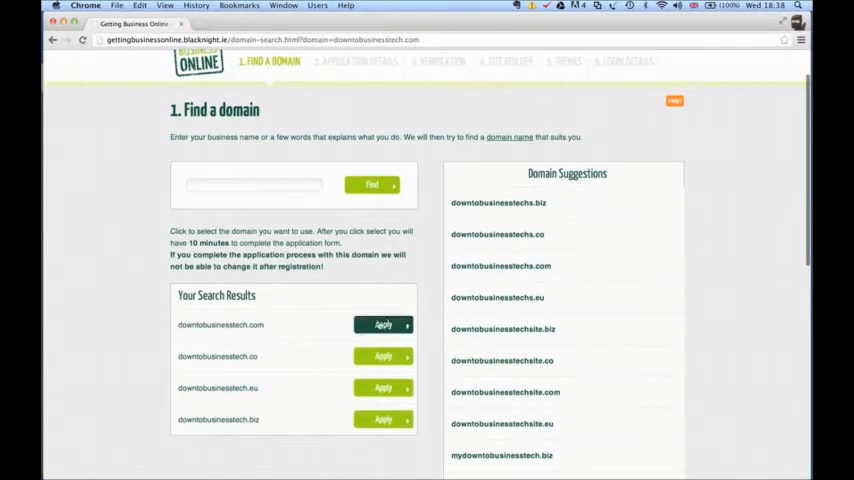
Apply for downtobusinesstech.com and enter the About text describing the Newstalk Sunday show.
click(382, 324)
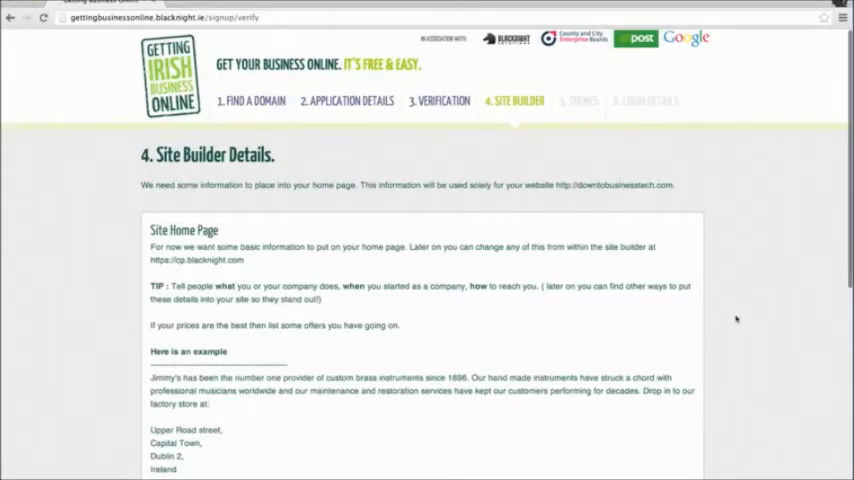
mouse_move(812, 137)
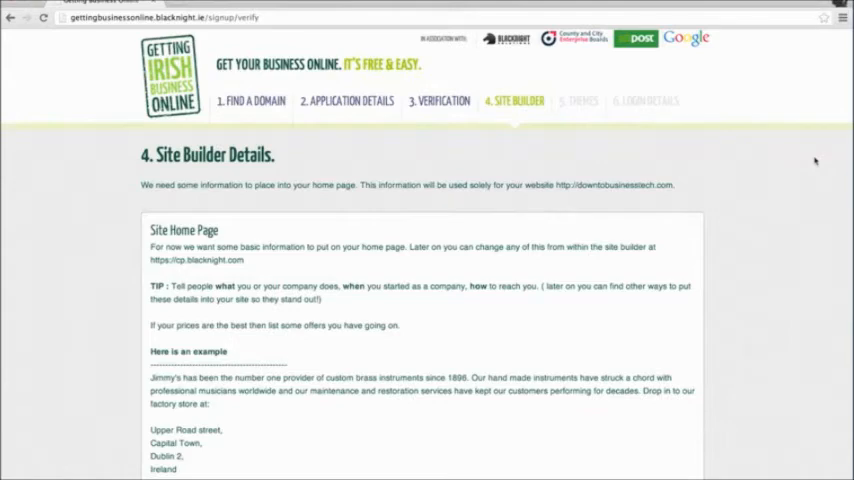
scroll(down, 3)
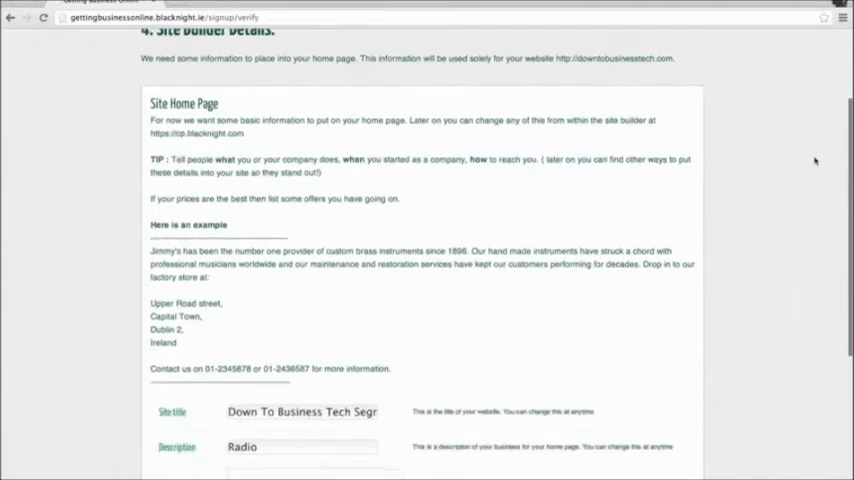
scroll(down, 3)
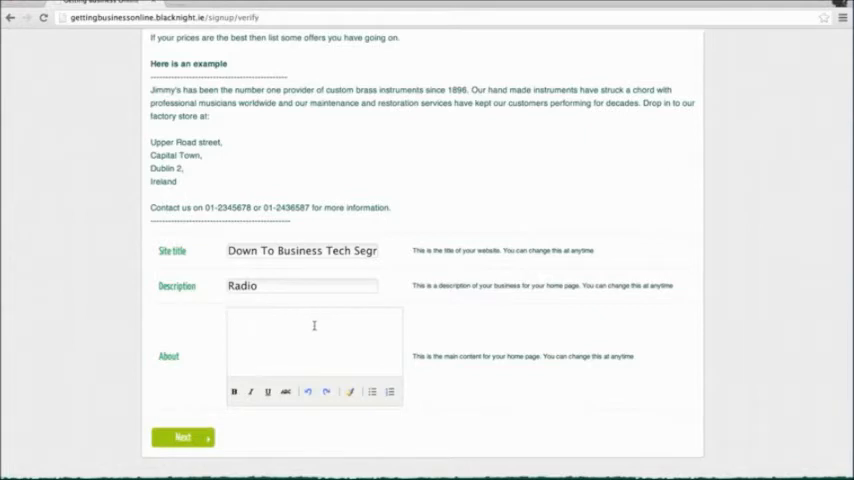
text(Down To Business)
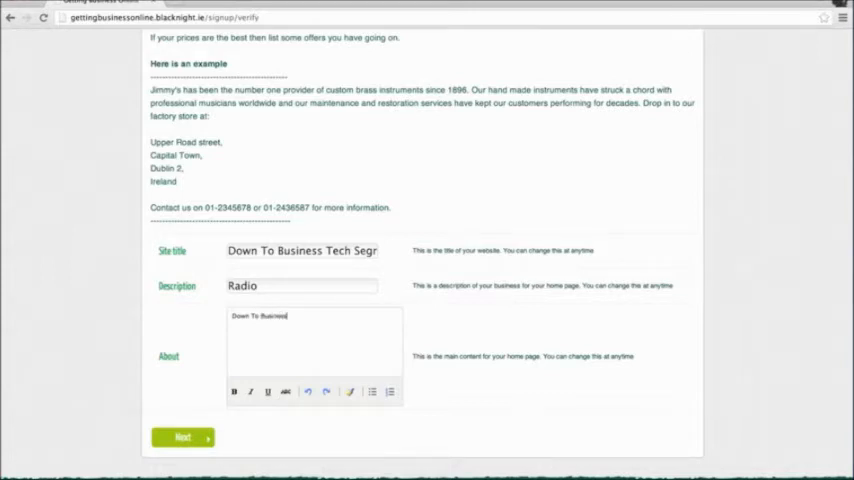
text(with Bu)
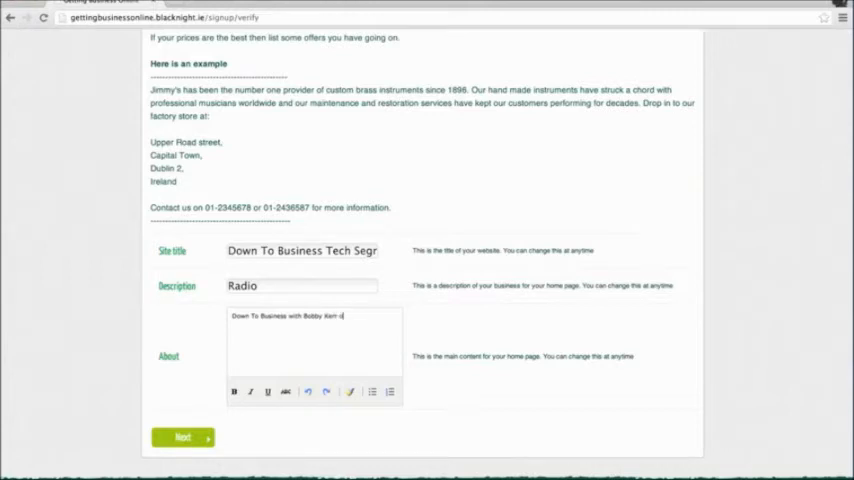
text(n Newstalk,)
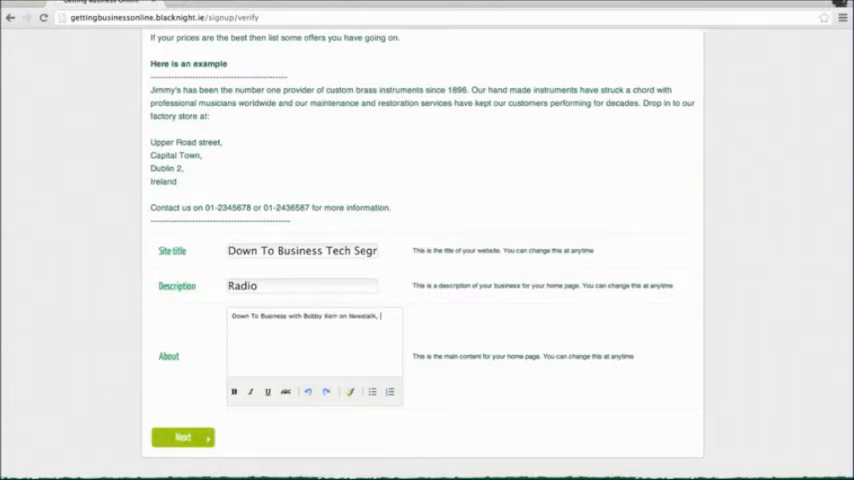
text(Sunday,)
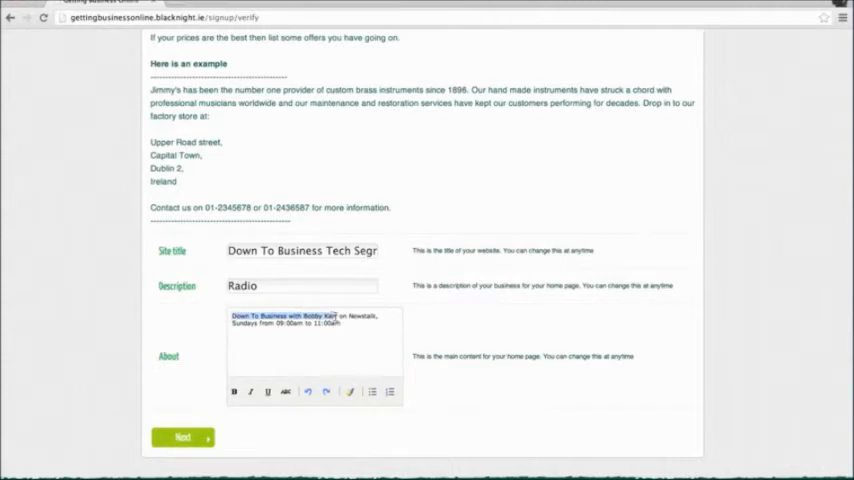
Make the show title bold and continue to theme selection.
click(233, 391)
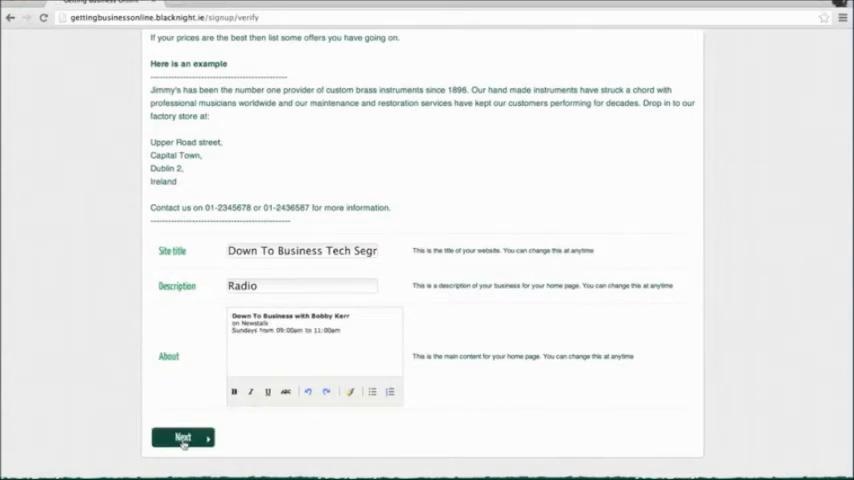
click(181, 438)
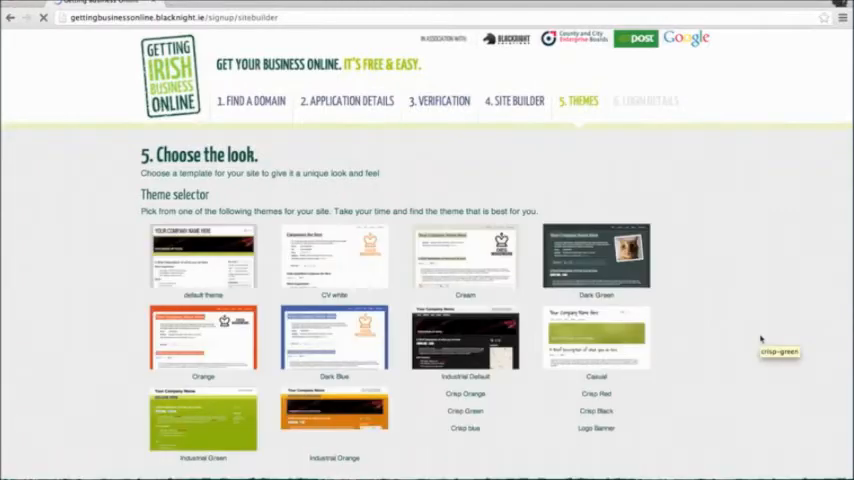
Choose the orange theme for the downtobusinesstech.com site.
scroll(down, 3)
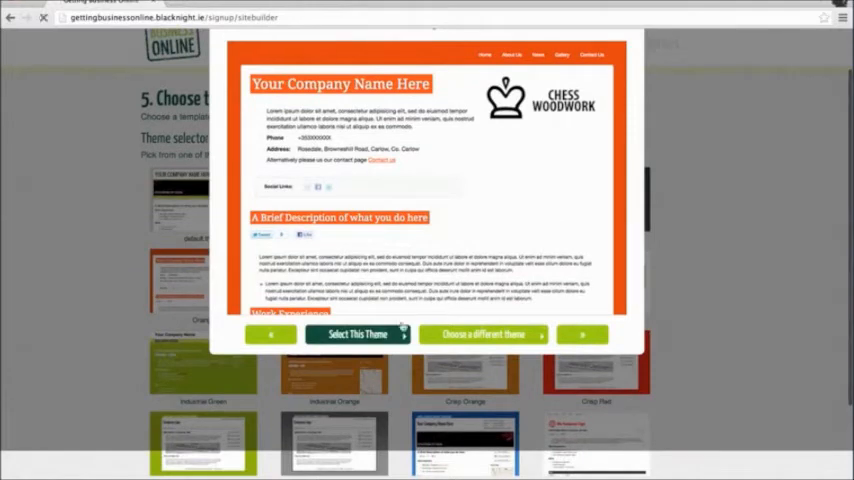
click(357, 333)
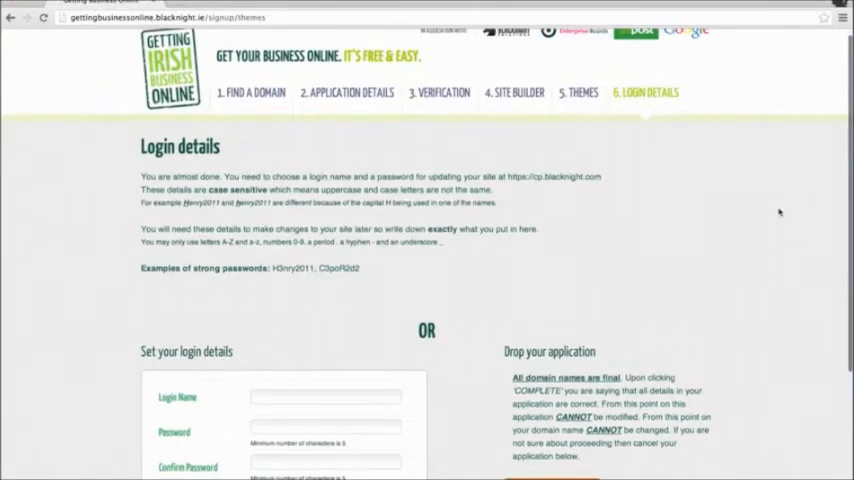
Log into the Blacknight Control Panel with username and password.
scroll(down, 3)
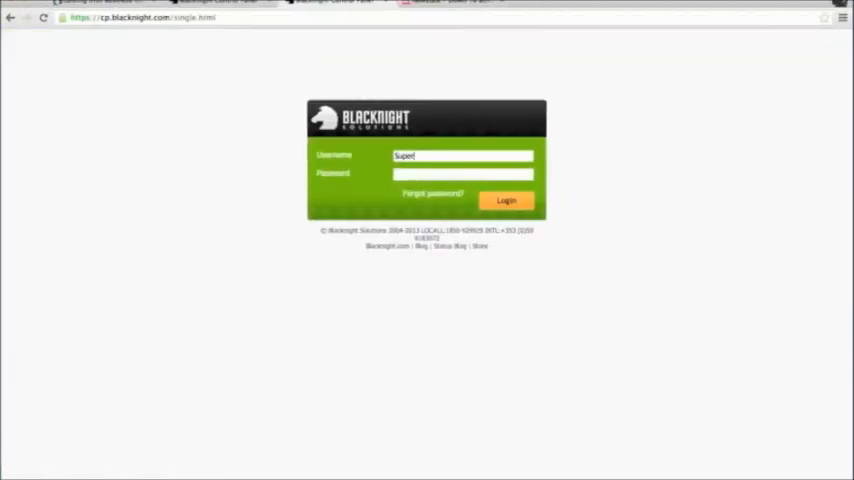
text(Seller)
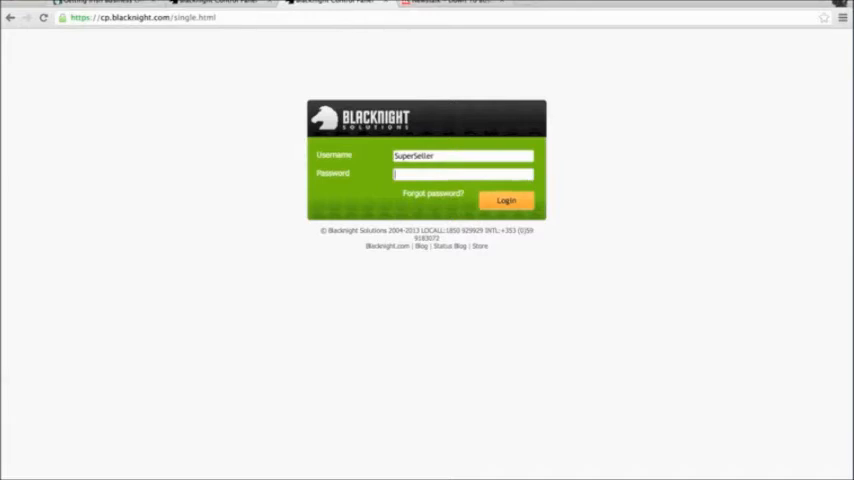
click(506, 200)
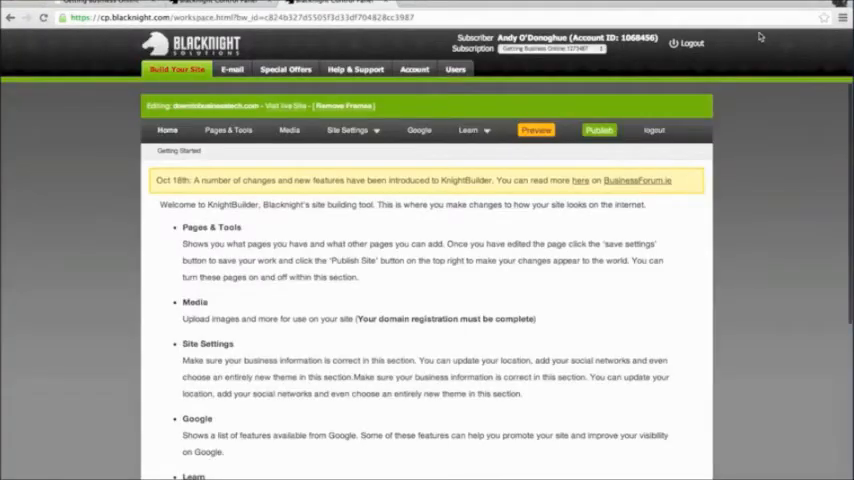
mouse_move(765, 139)
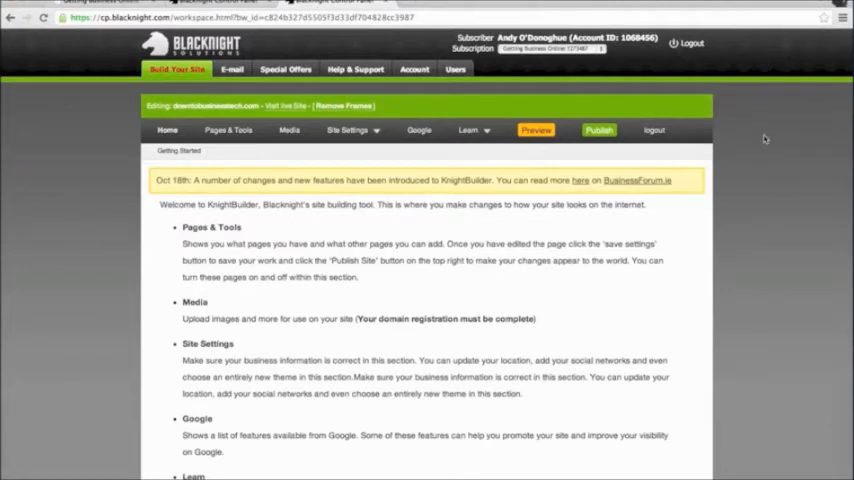
Open the Media Uploader from the KnightBuilder Pages & Tools menu.
scroll(down, 3)
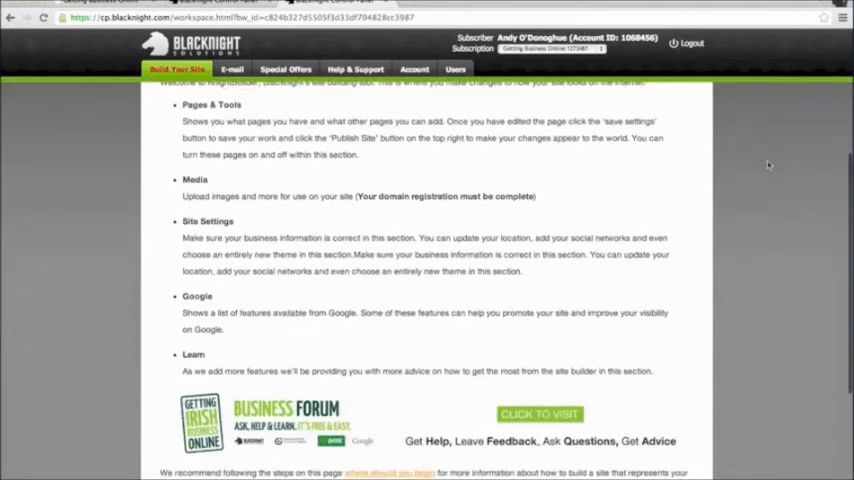
scroll(down, 3)
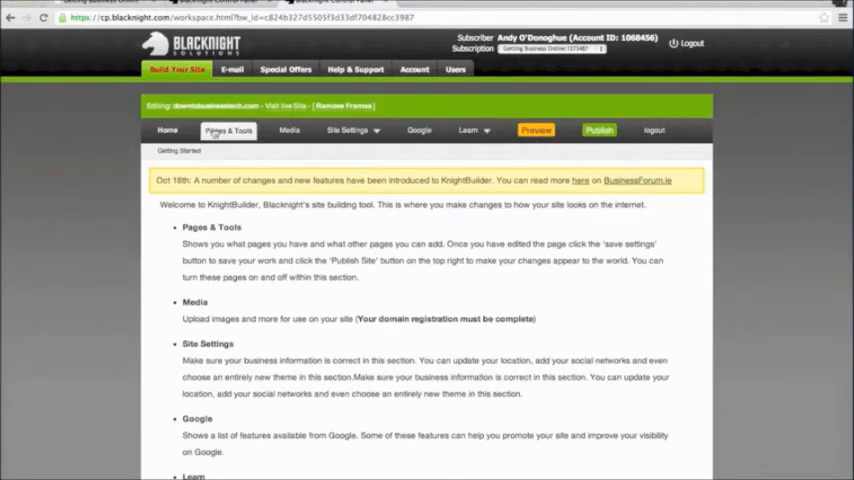
click(228, 130)
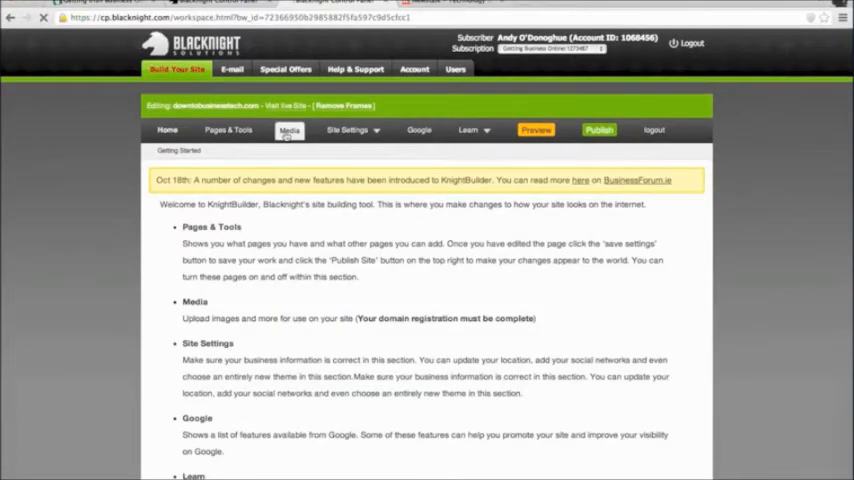
click(289, 130)
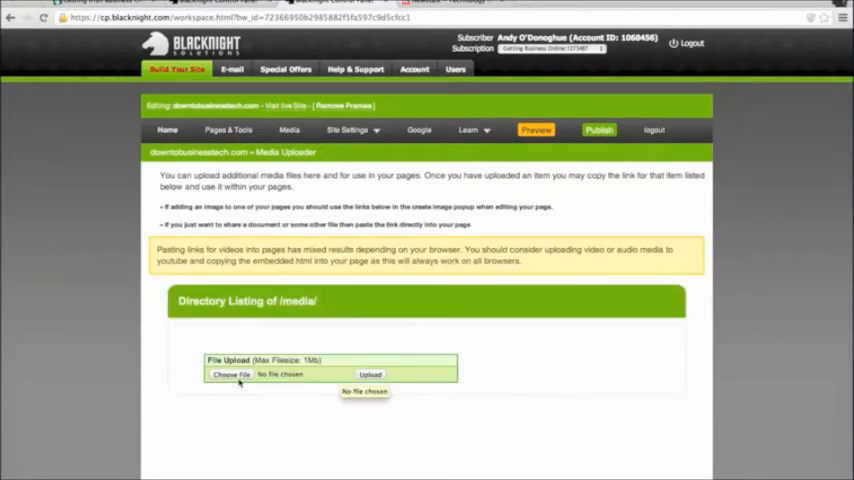
Copy the link address of bobby_003.jpg from the /media/ directory listing.
click(230, 374)
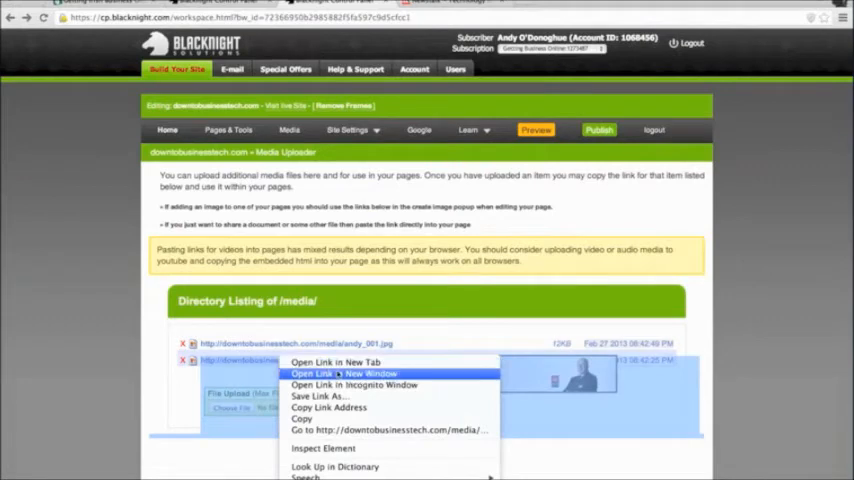
mouse_move(328, 407)
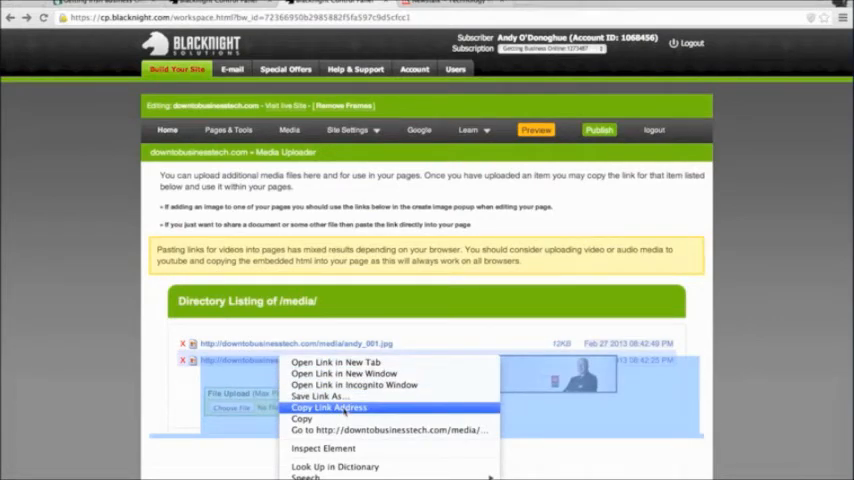
click(328, 407)
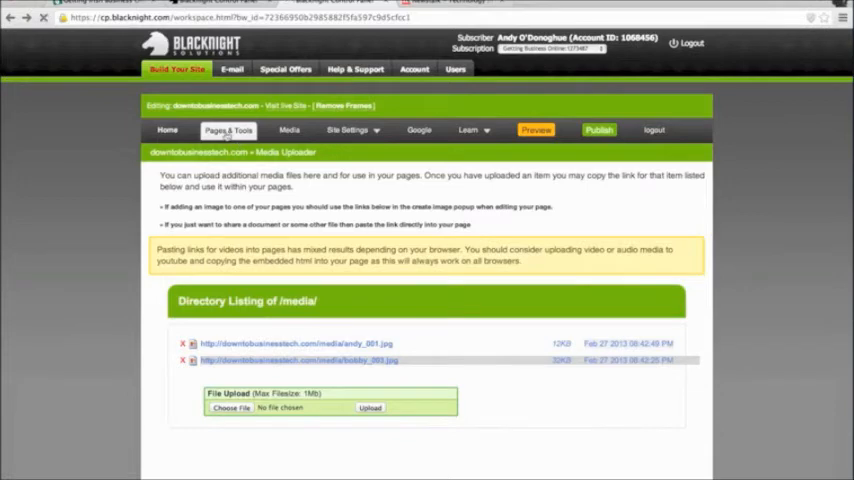
Insert bobby_003.jpg into the Home page with the description 'Title Image'.
click(228, 130)
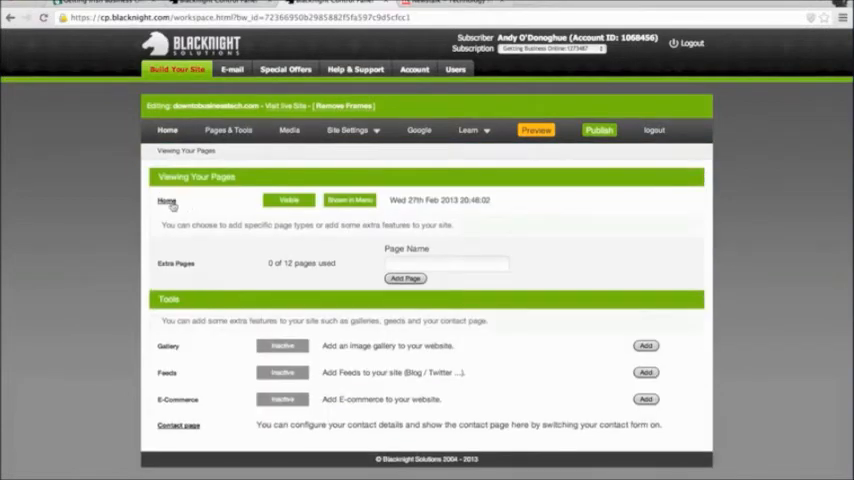
click(167, 201)
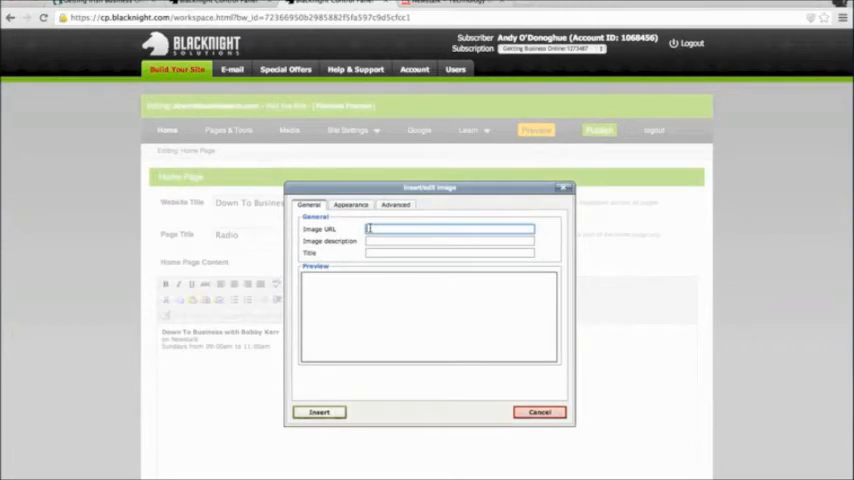
text(http://downtobusinesstech.com/media/bobby_003.jpg)
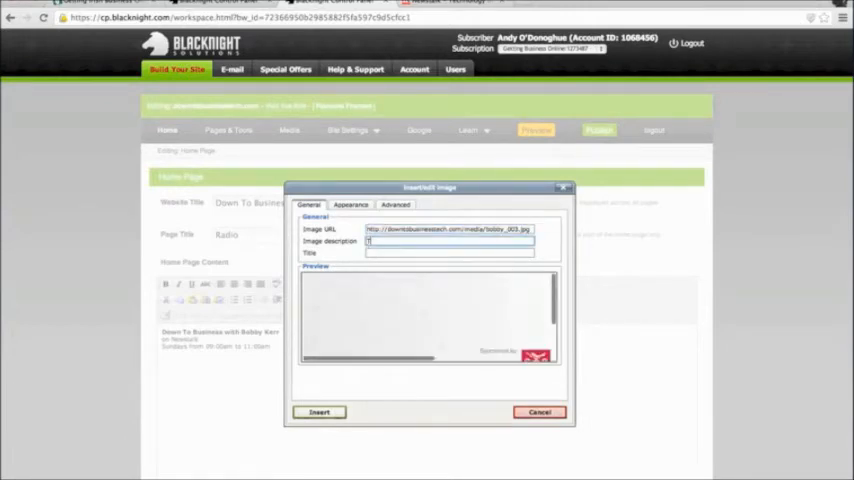
text(Title Image)
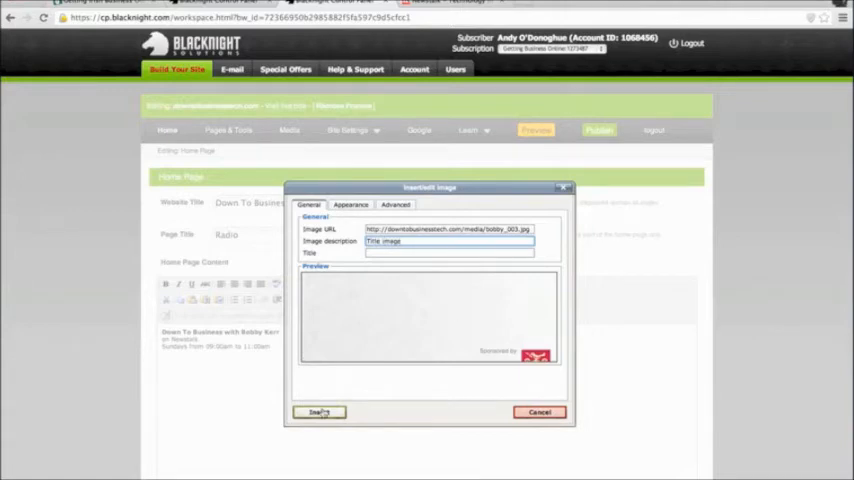
click(318, 411)
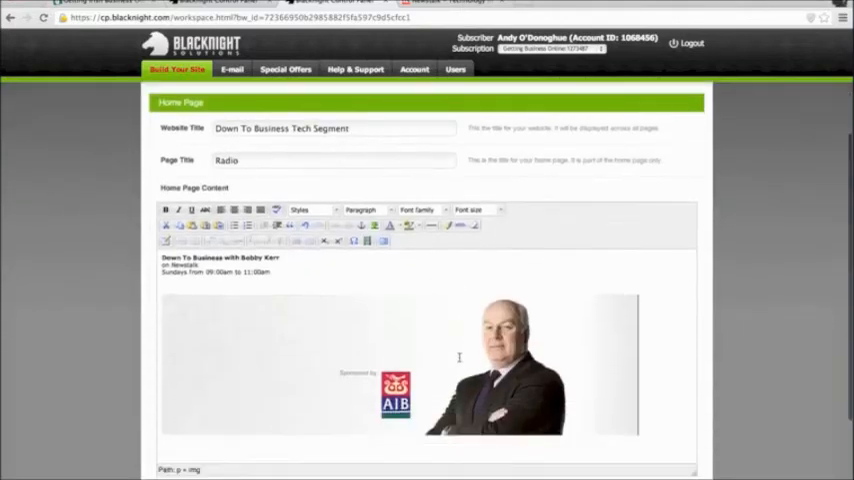
Scroll down to check the inserted banner image on the Home page.
scroll(down, 3)
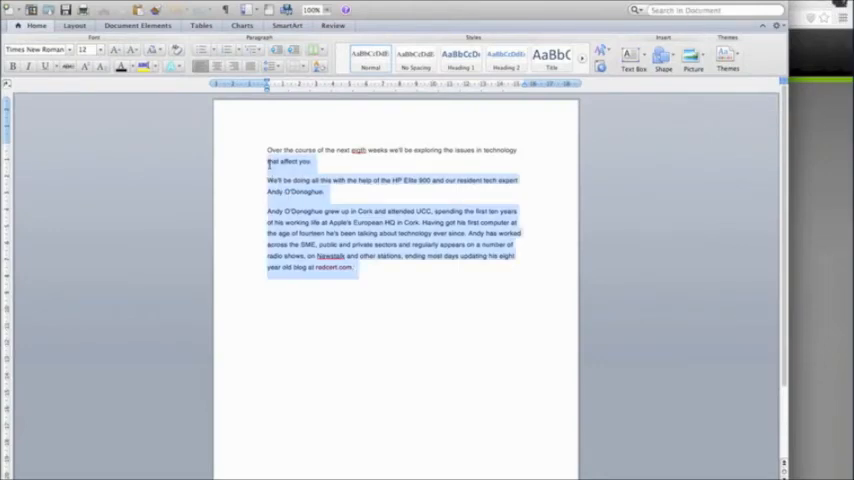
Copy the eight-week series text from Word and paste it below the Home page photo.
right_click(290, 163)
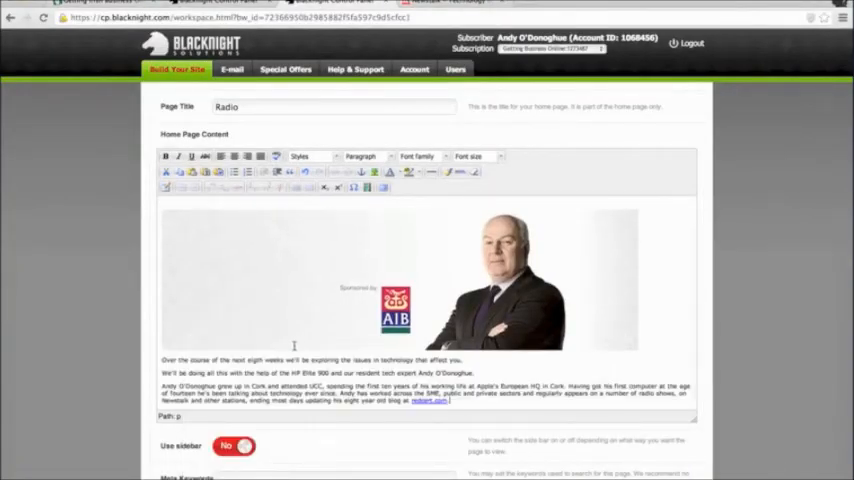
scroll(down, 3)
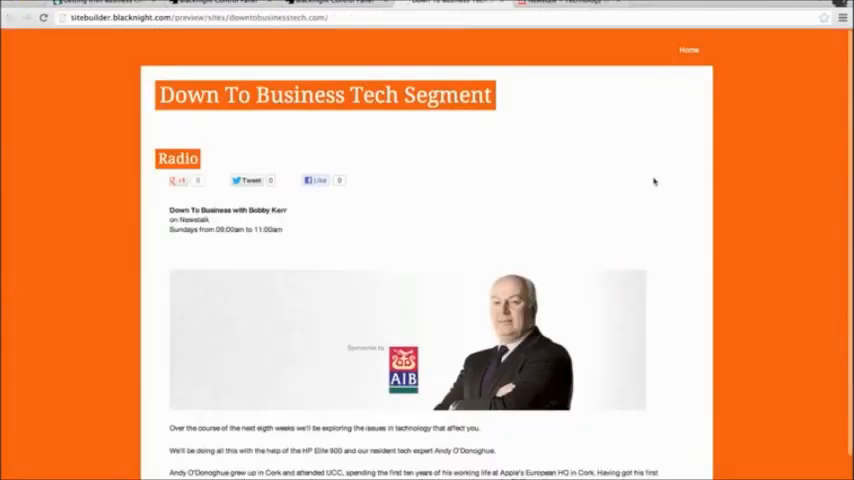
mouse_move(800, 328)
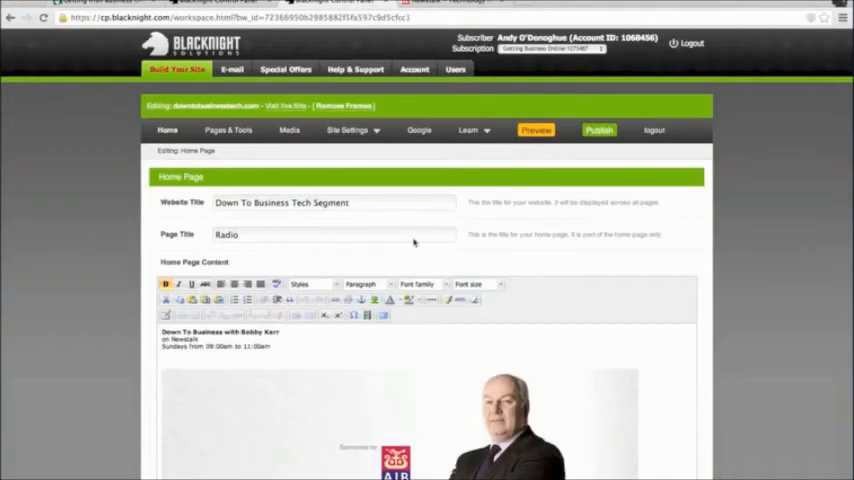
mouse_move(693, 330)
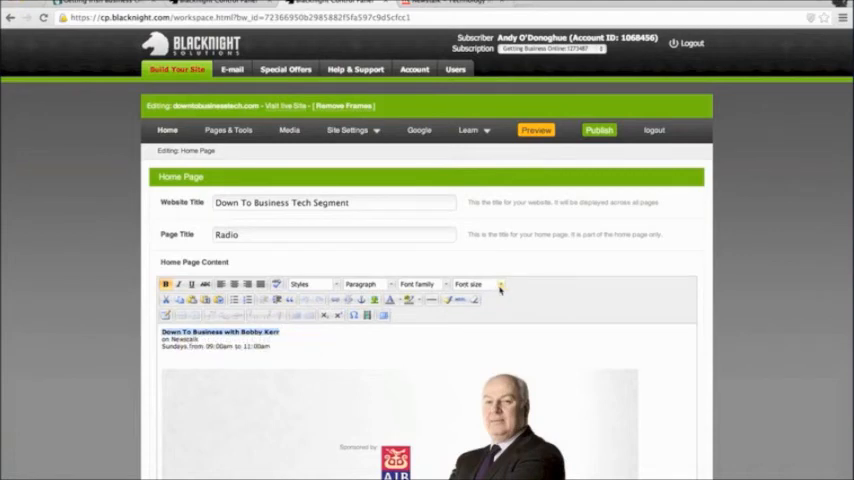
Set the 'Down To Business with Bobby Kerr' heading to 24pt and save the home page settings.
click(499, 285)
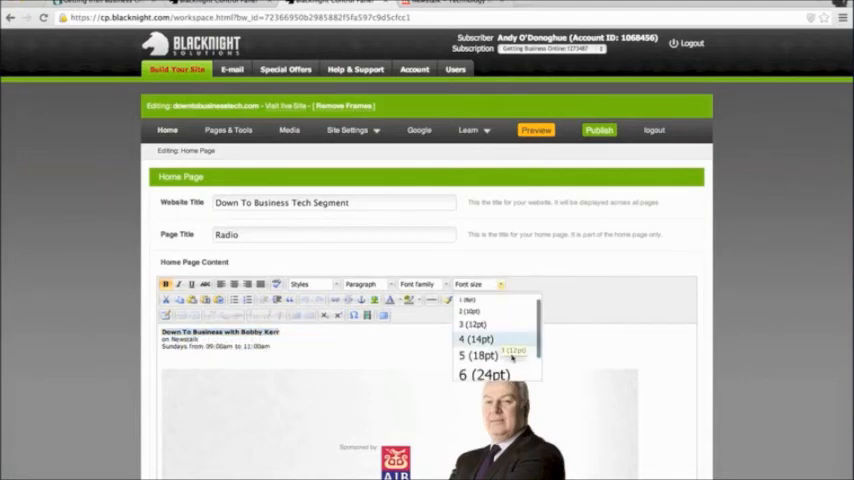
click(484, 374)
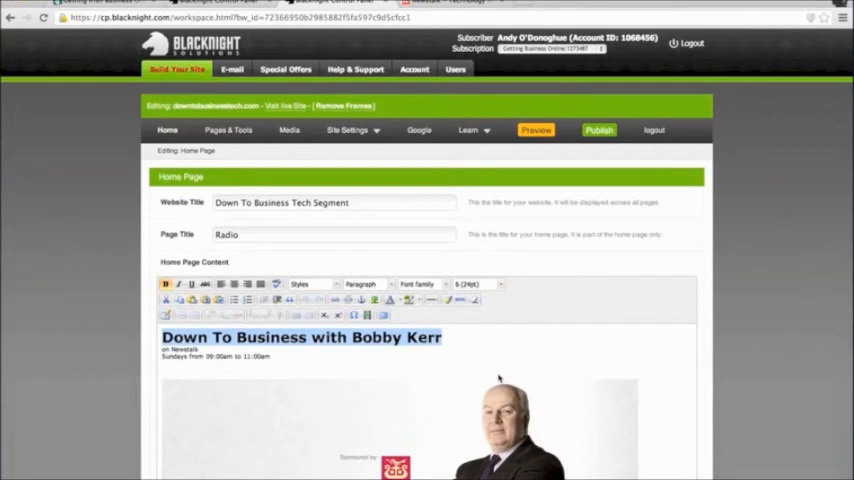
scroll(down, 3)
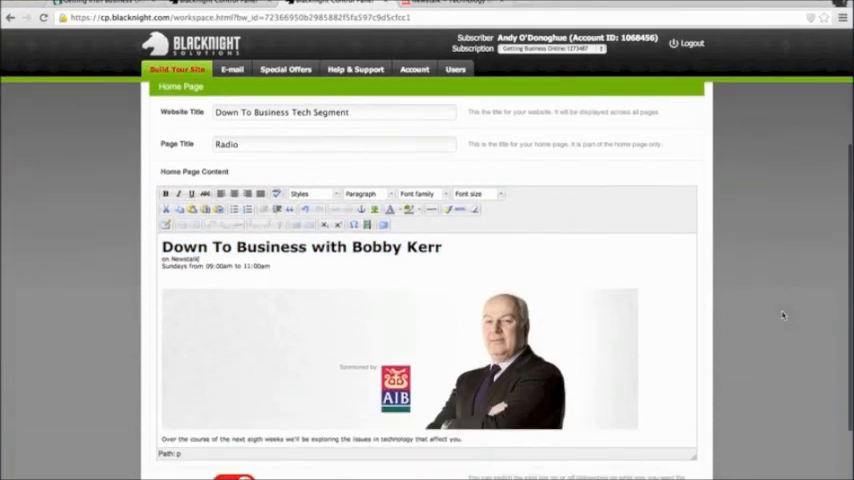
scroll(down, 3)
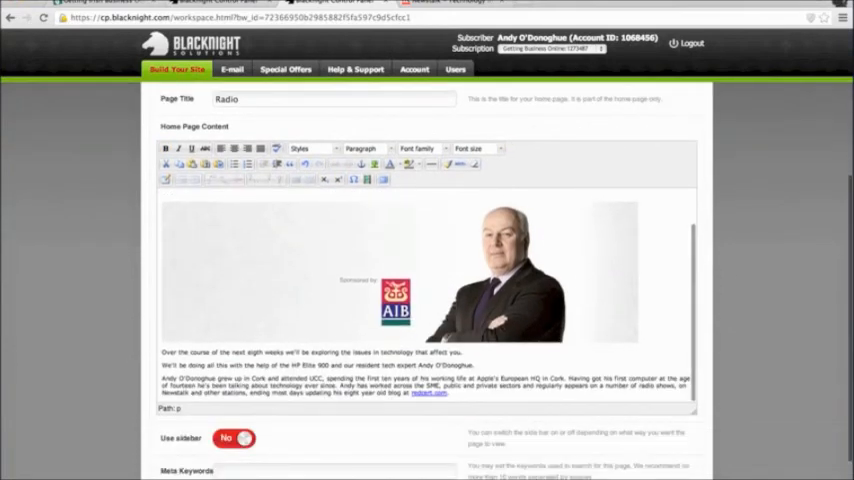
scroll(down, 3)
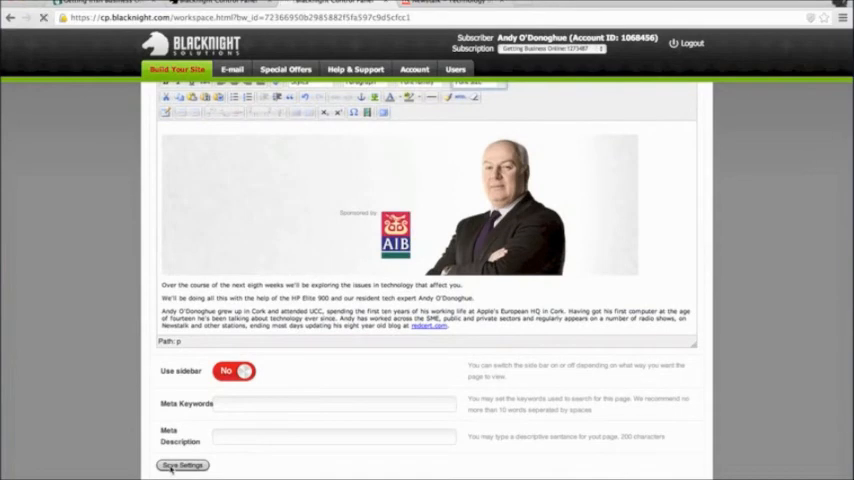
click(182, 465)
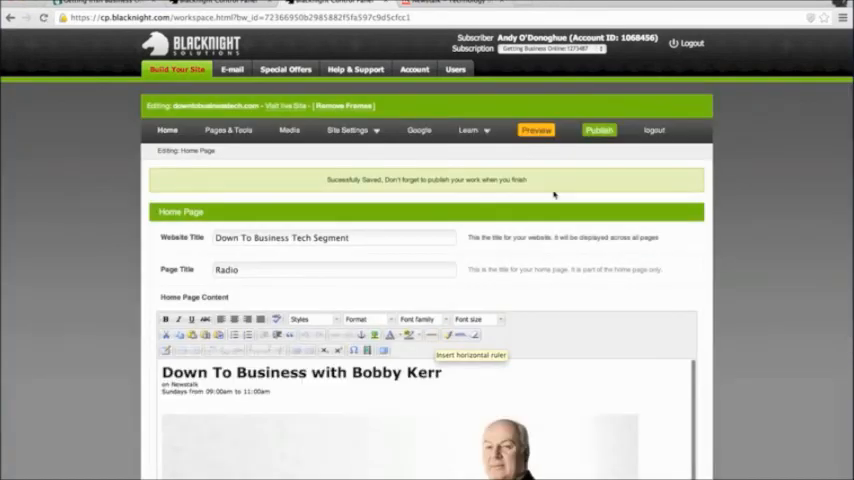
click(536, 130)
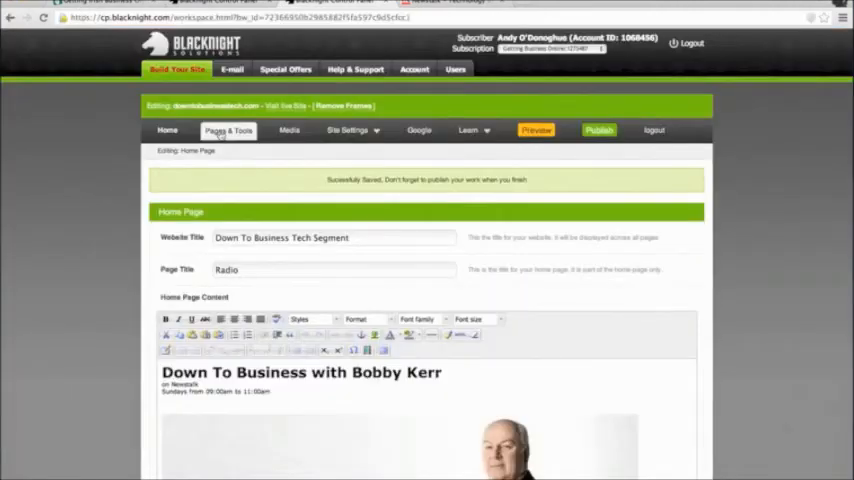
Return to the Getting Started welcome page through the Site Settings menu and scroll down.
click(349, 129)
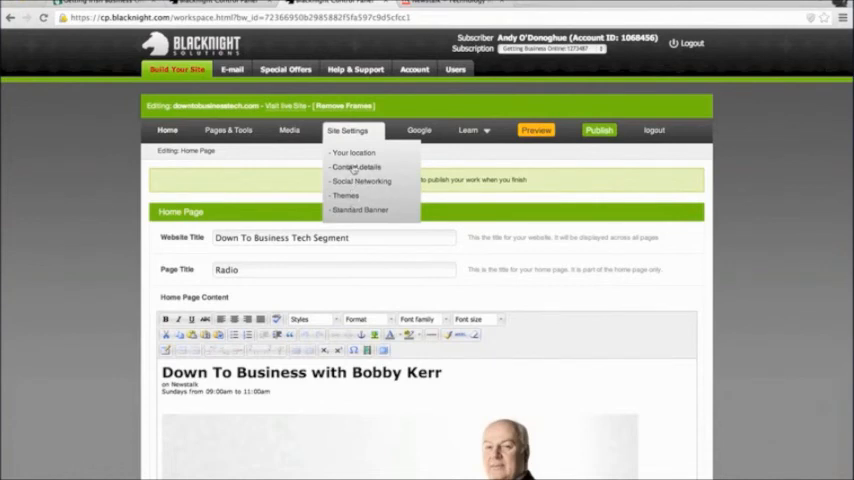
click(356, 166)
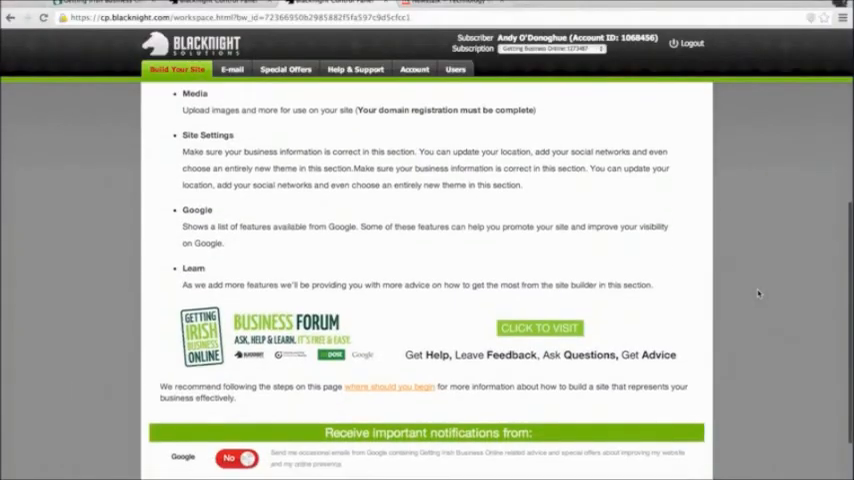
scroll(down, 3)
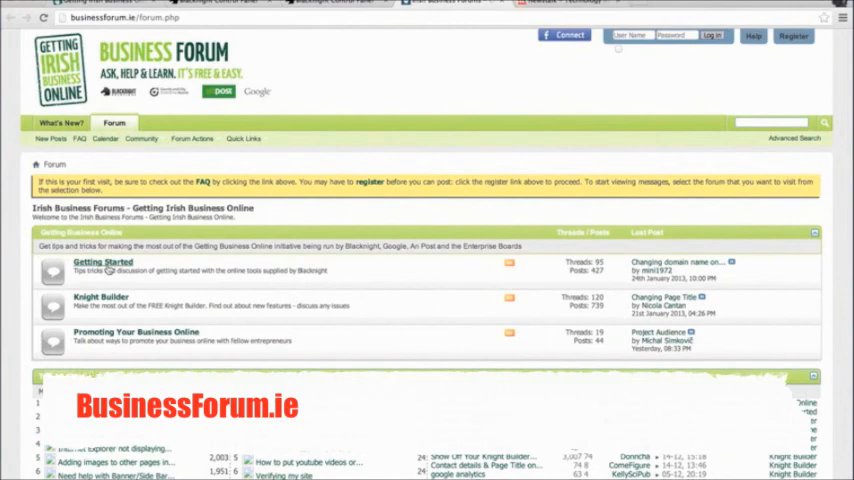
Open the Getting Started discussion board and scroll down the page.
click(102, 262)
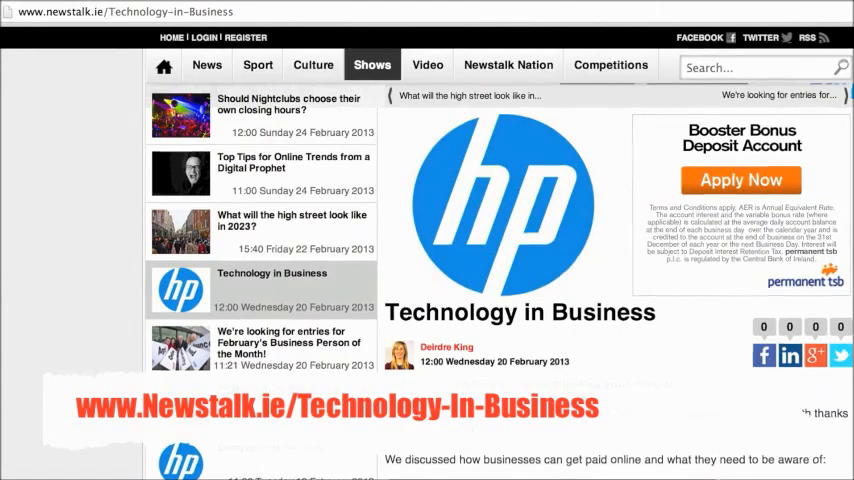
scroll(down, 3)
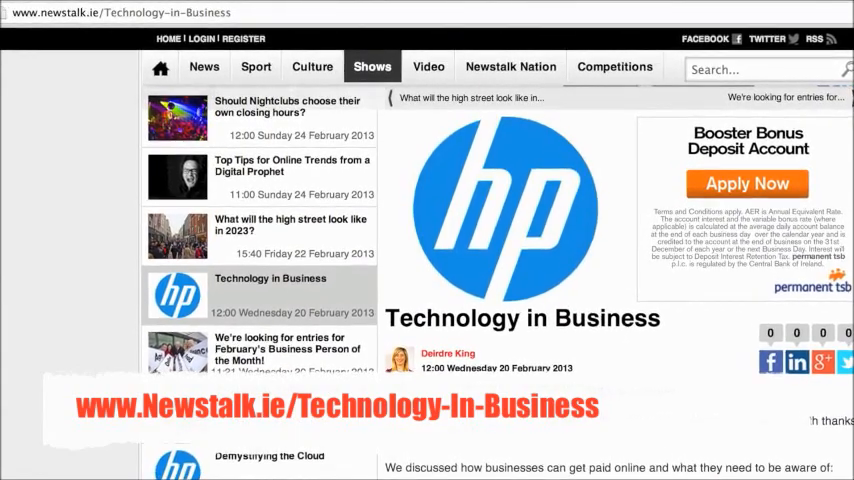